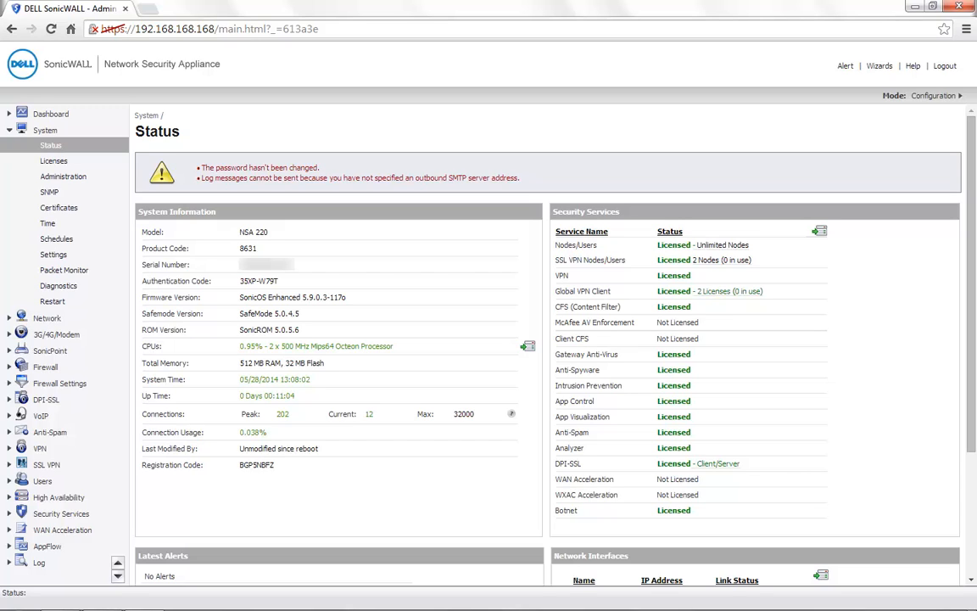
Step: Go from the System Status overview to Network > Address Objects
double_click(261, 231)
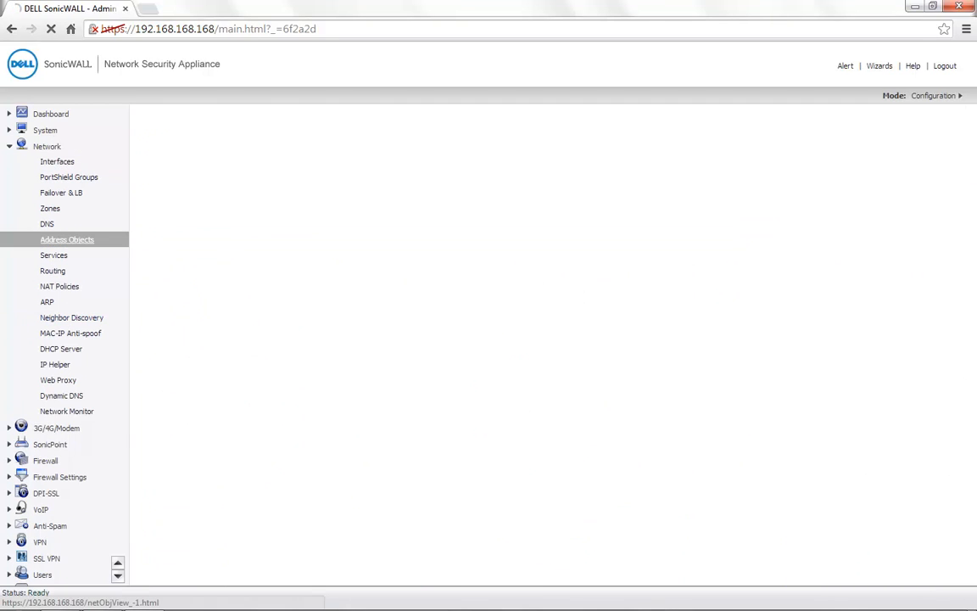
Step: Show custom address objects only and start adding a new one
left_click(68, 239)
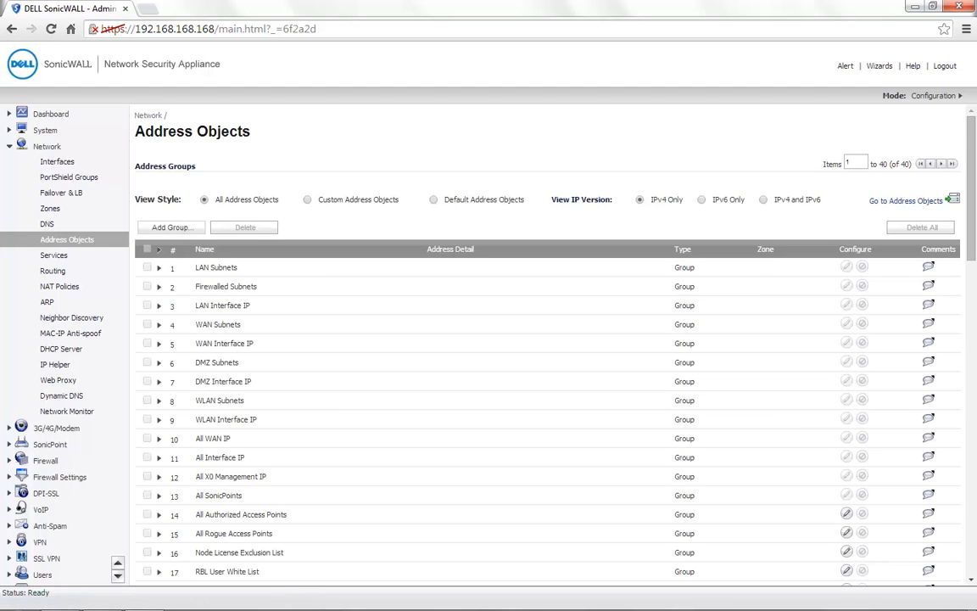
left_click(308, 200)
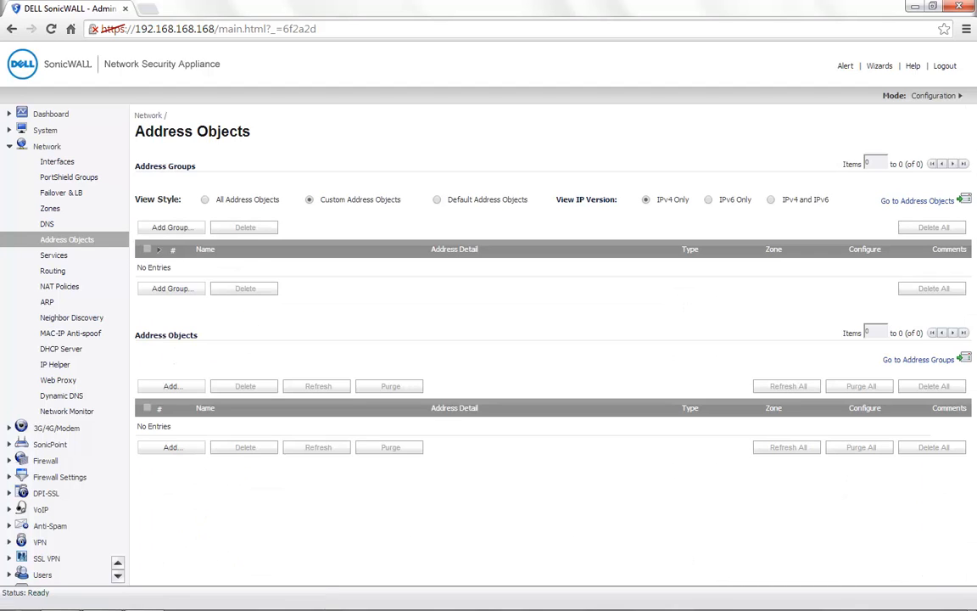
left_click(171, 387)
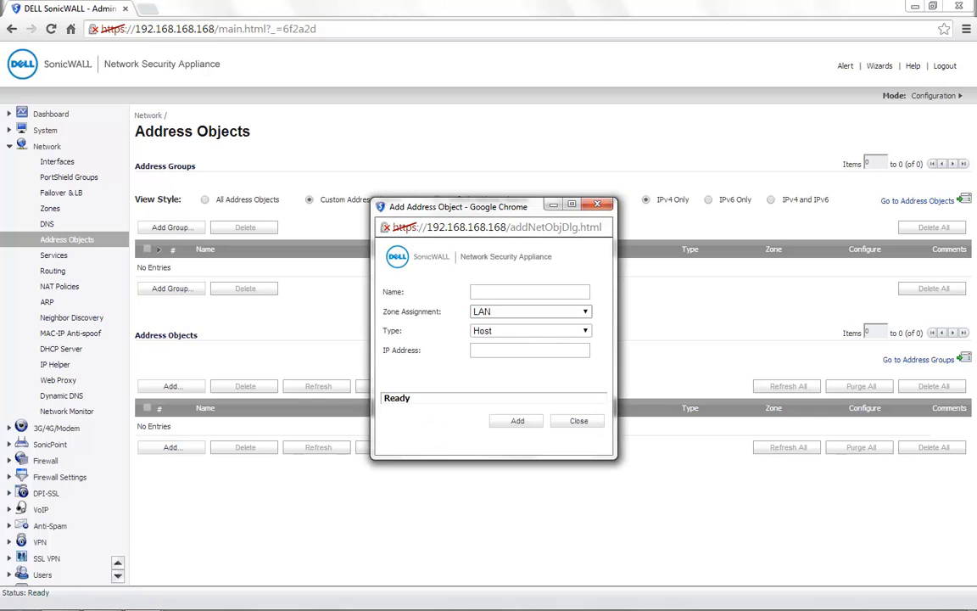
Step: Add LAN host object 'PC to be blocked' with IP 192.168.168.150
left_click(530, 291)
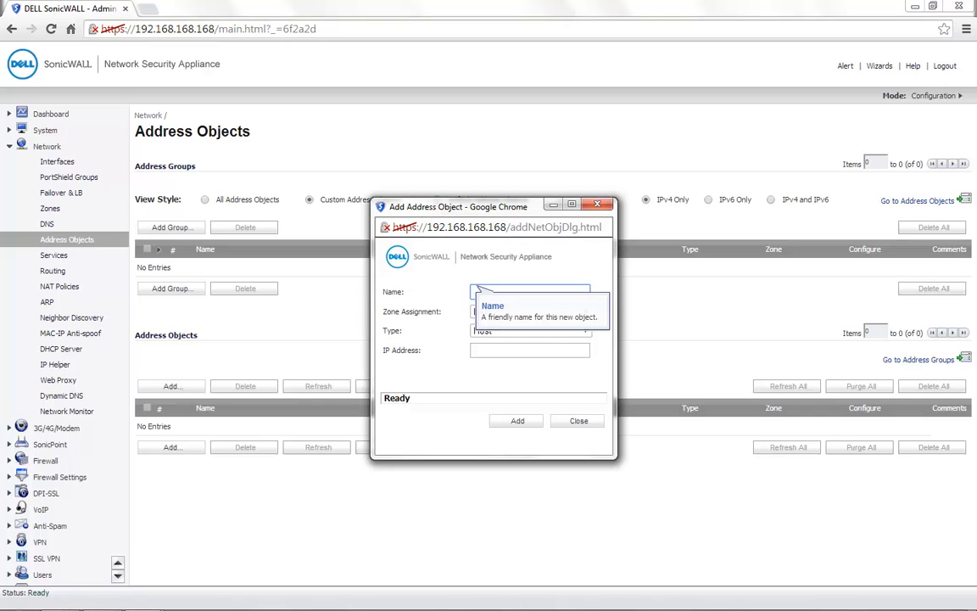
type("PC to be")
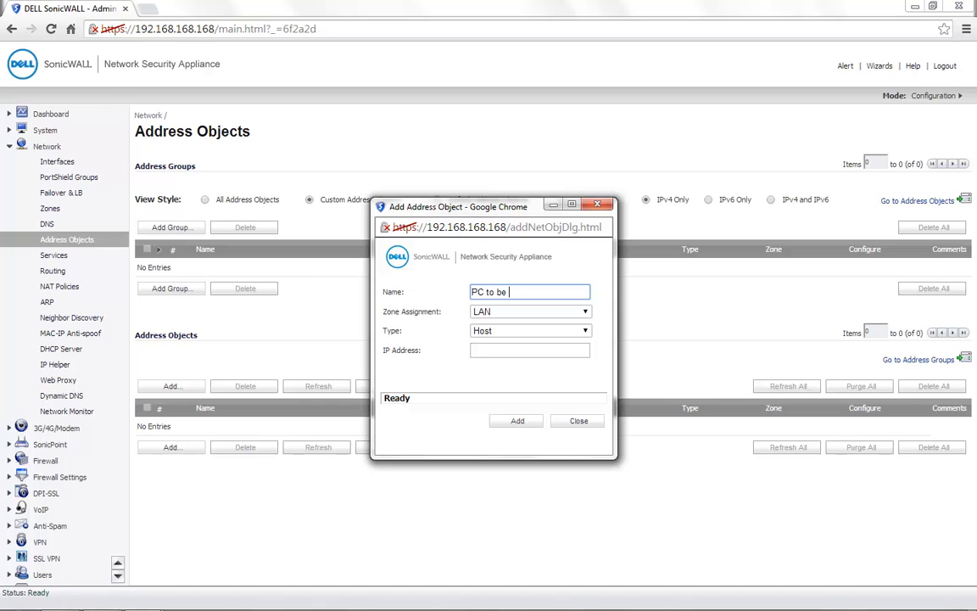
type("blocked")
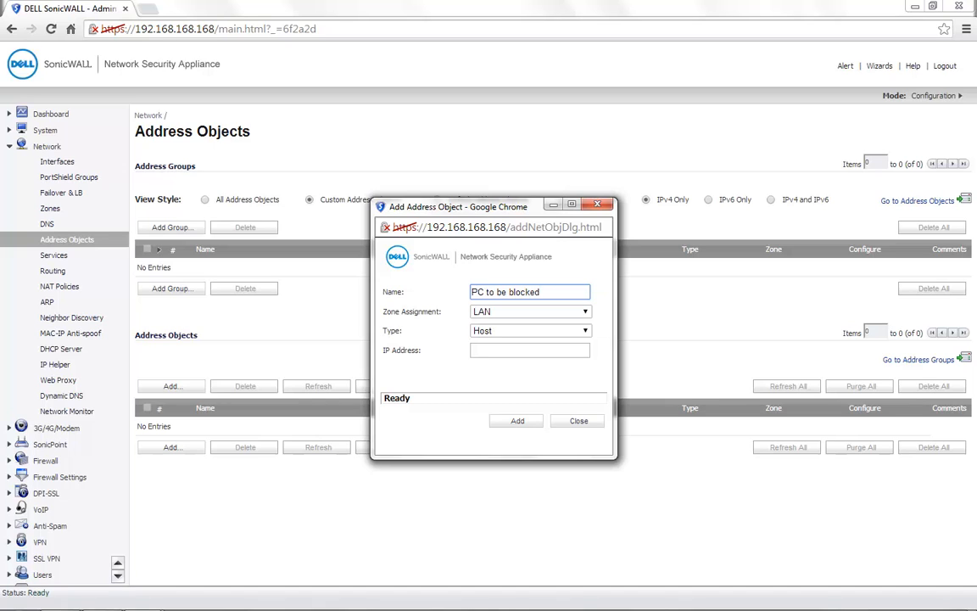
left_click(529, 349)
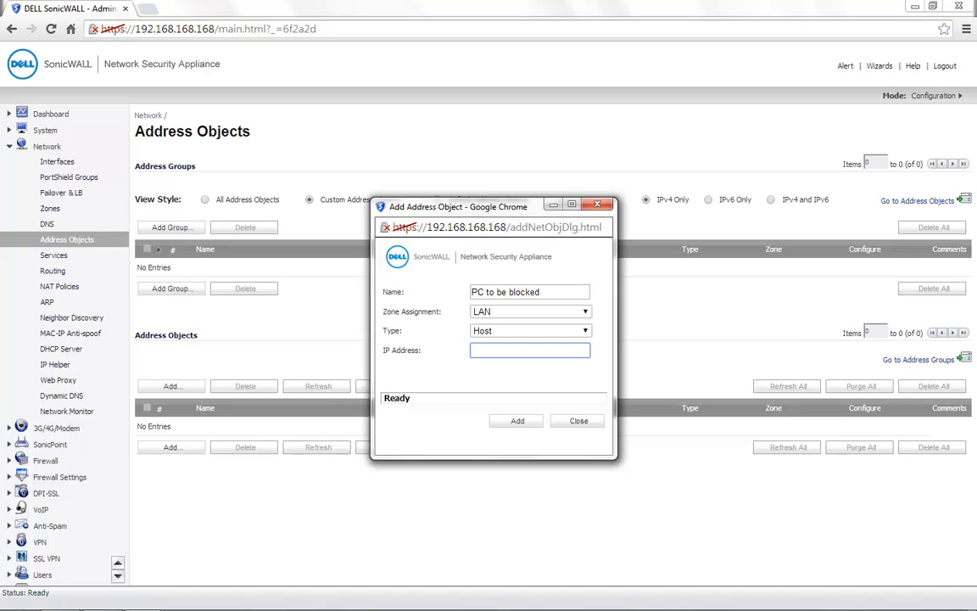
type("192")
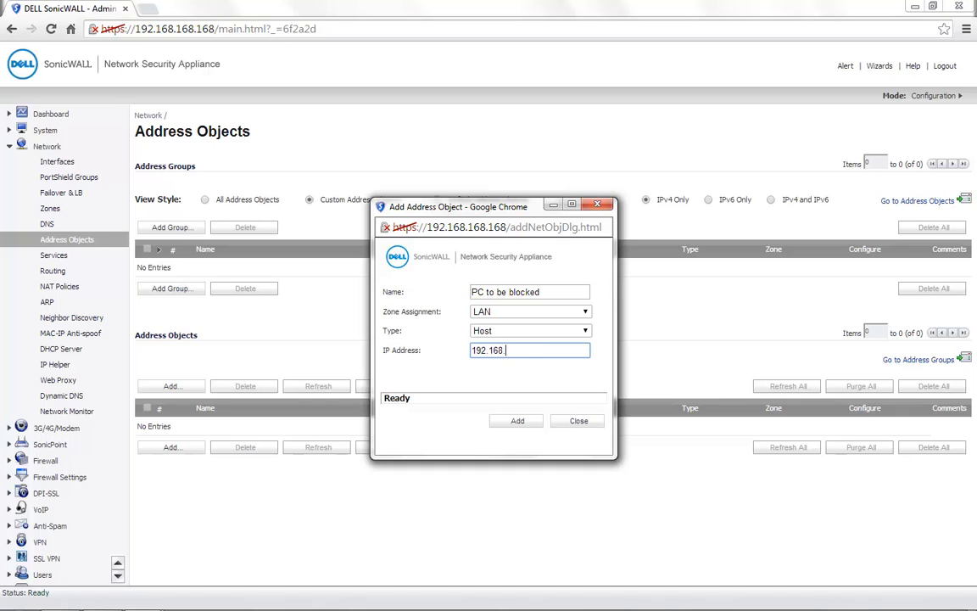
type(".168.150")
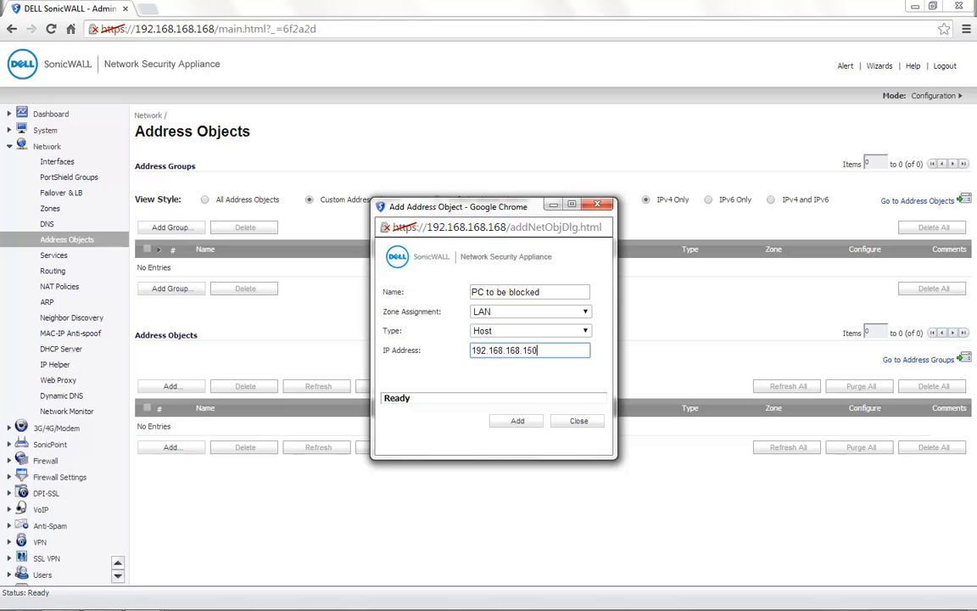
left_click(516, 421)
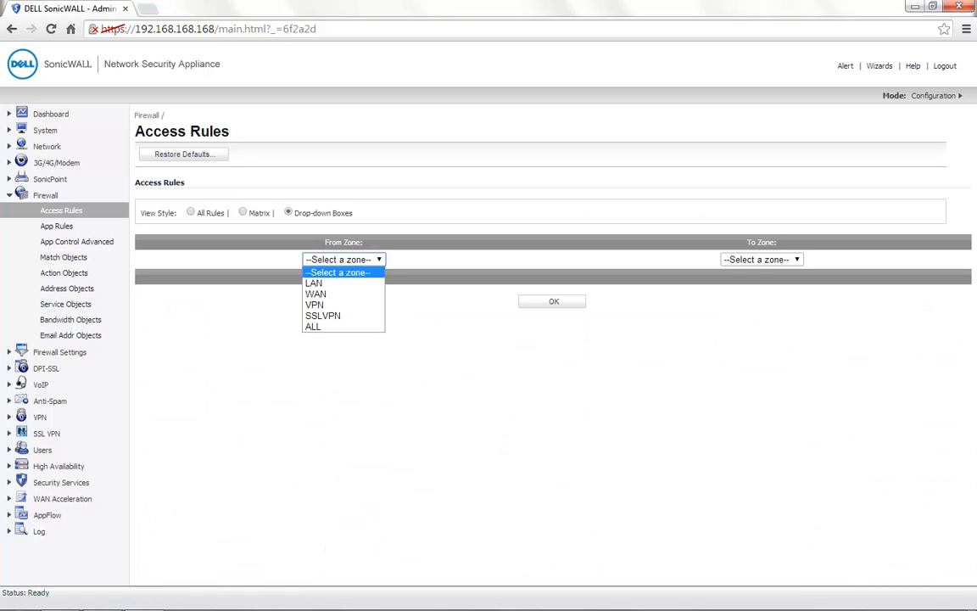
Step: Show the access rules scoped From Zone LAN to To Zone WAN
left_click(313, 281)
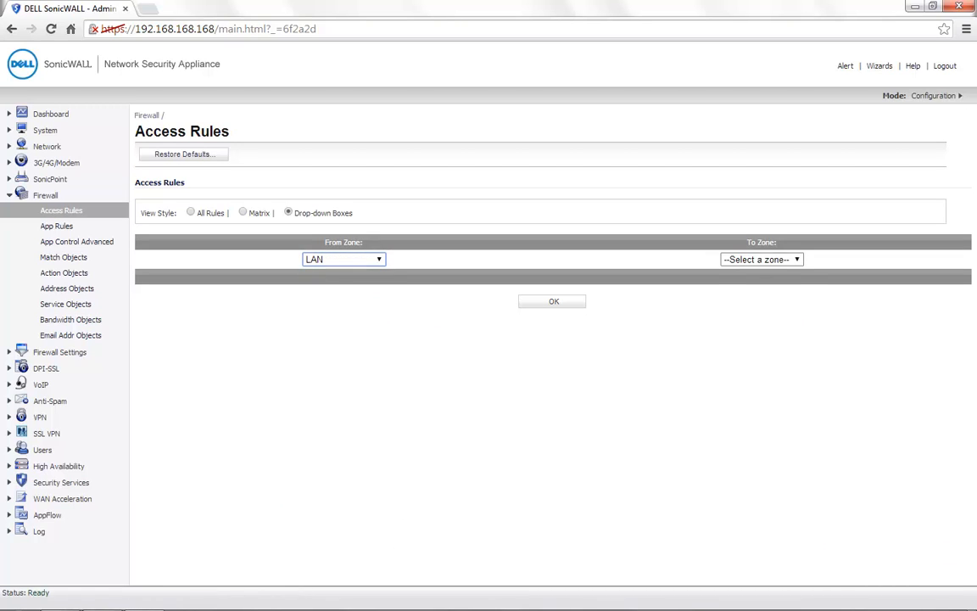
left_click(760, 258)
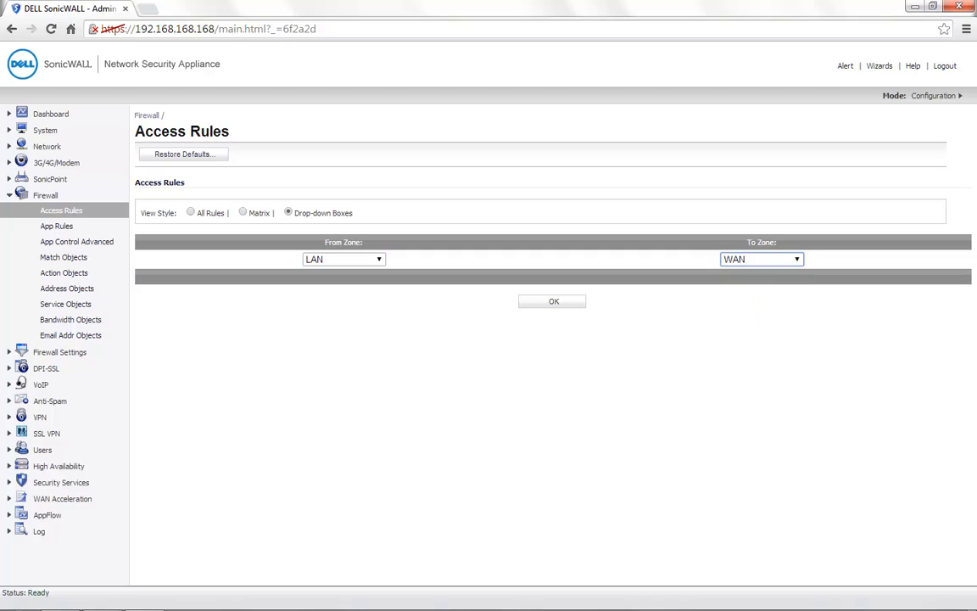
left_click(553, 301)
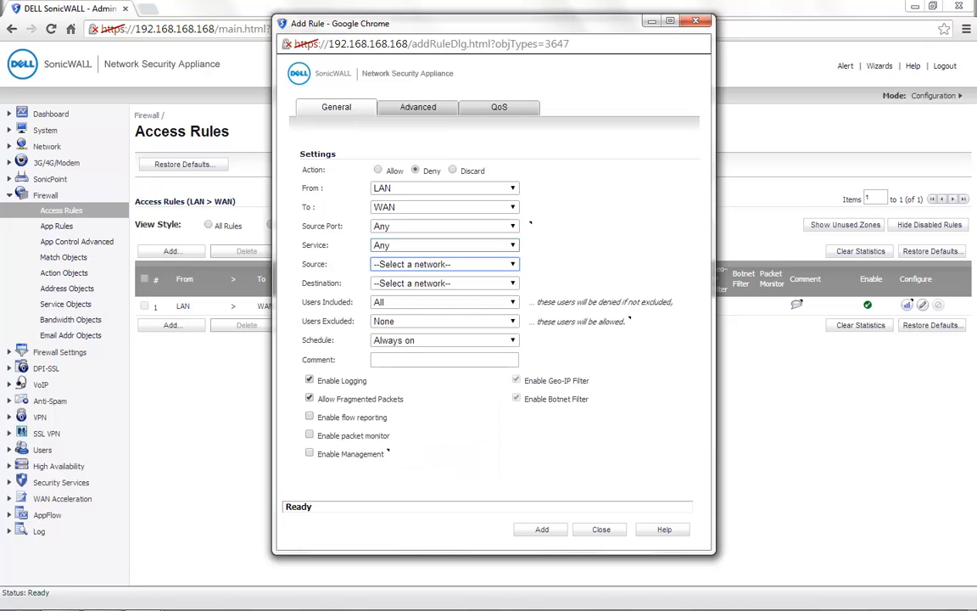
Step: Add a Deny rule with source 'PC to be blocked' and any destination
left_click(445, 265)
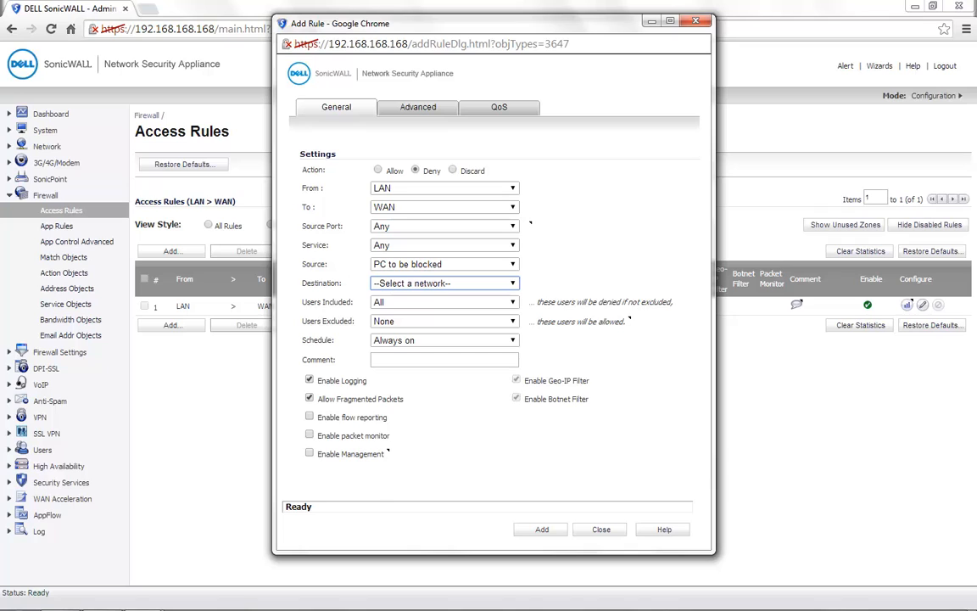
left_click(542, 529)
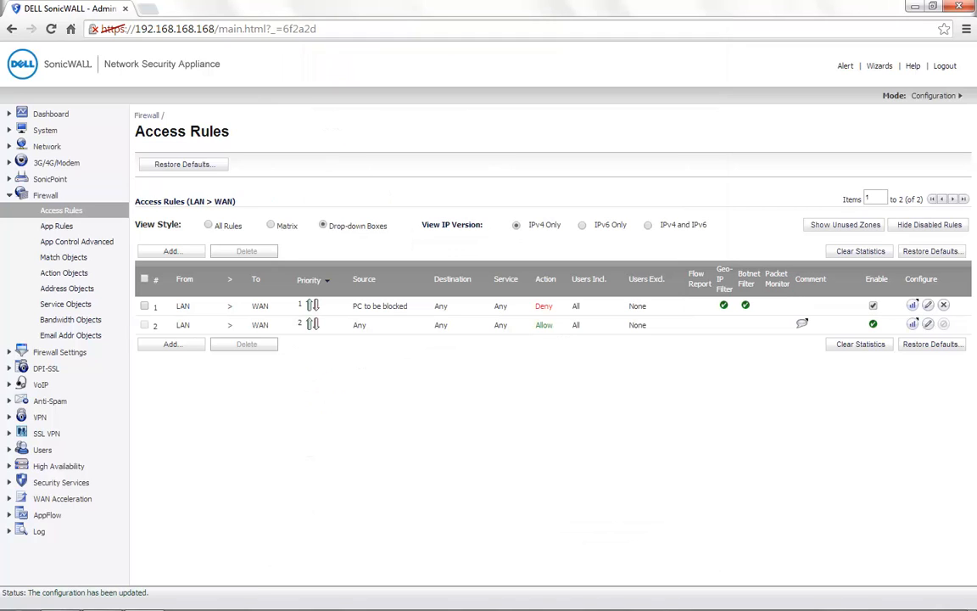